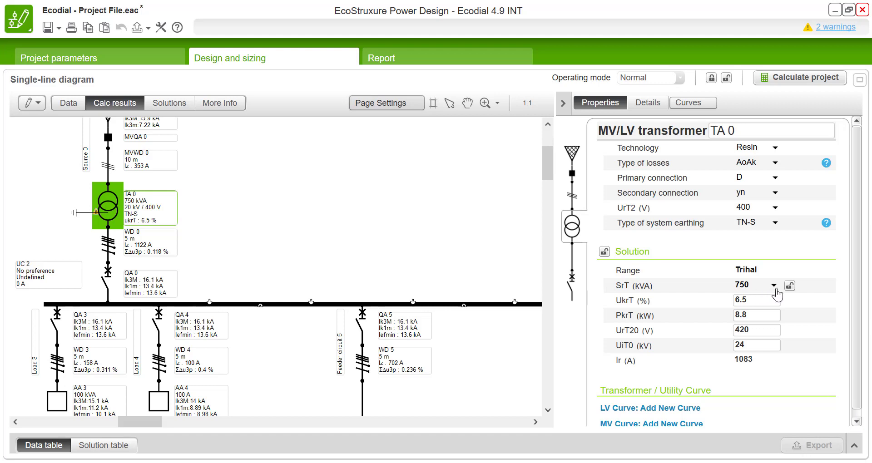
Step: Set transformer TA 0's rated power to 800 kVA and lock the rating
{"action": "left_click", "coordinate": [772, 286]}
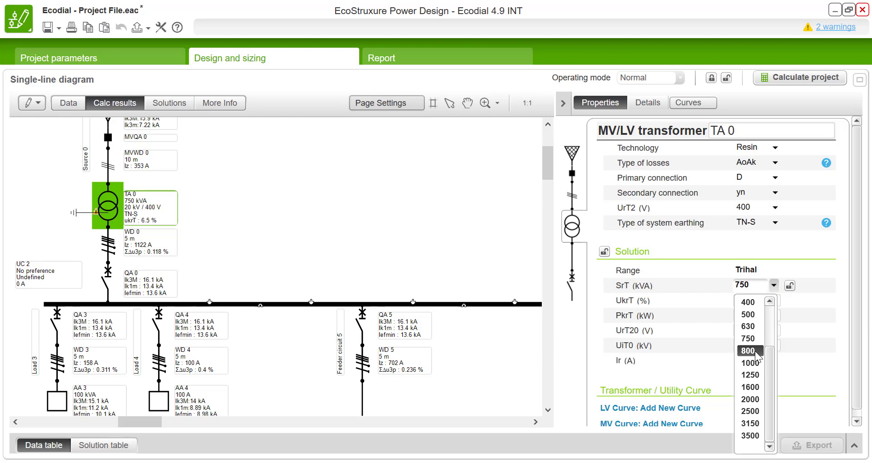
{"action": "left_click", "coordinate": [749, 351]}
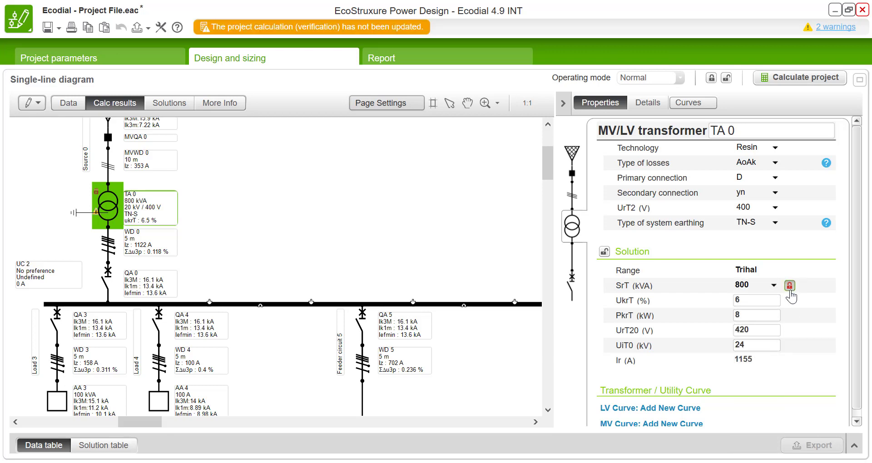
{"action": "mouse_move", "coordinate": [789, 285]}
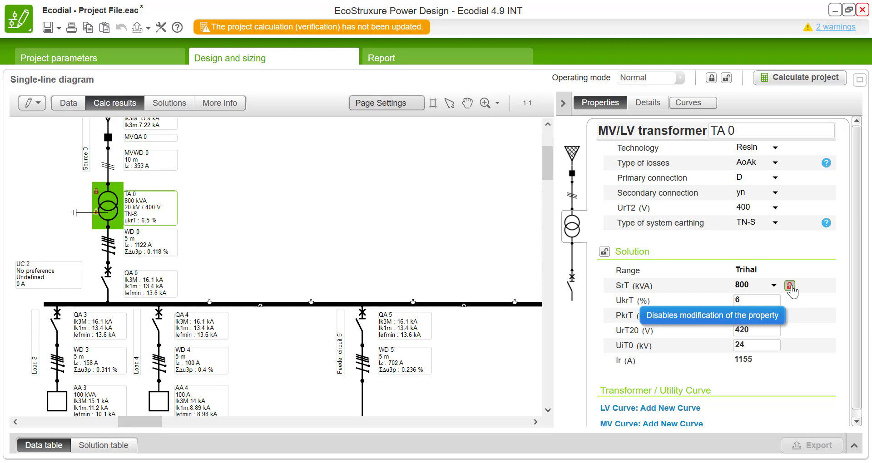
{"action": "left_click", "coordinate": [791, 285]}
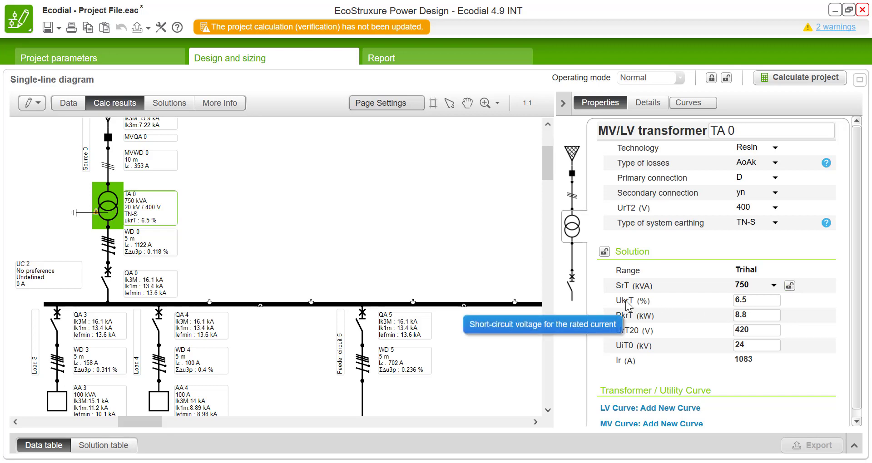
{"action": "mouse_move", "coordinate": [629, 324]}
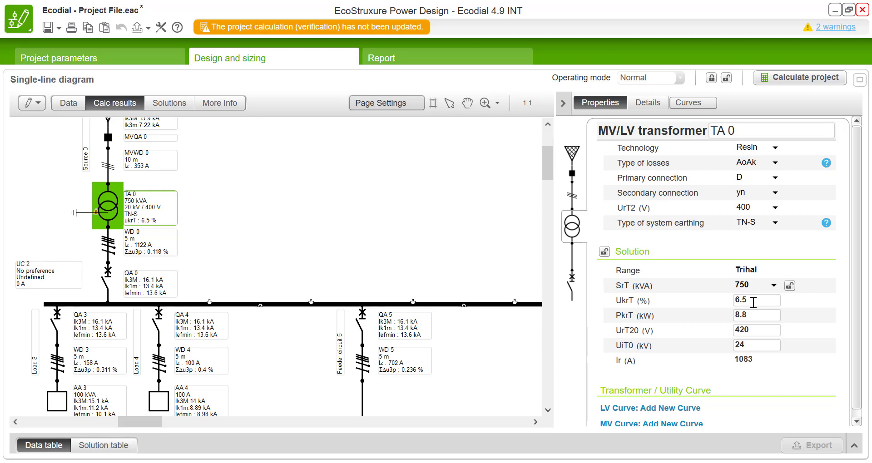
{"action": "mouse_move", "coordinate": [156, 272]}
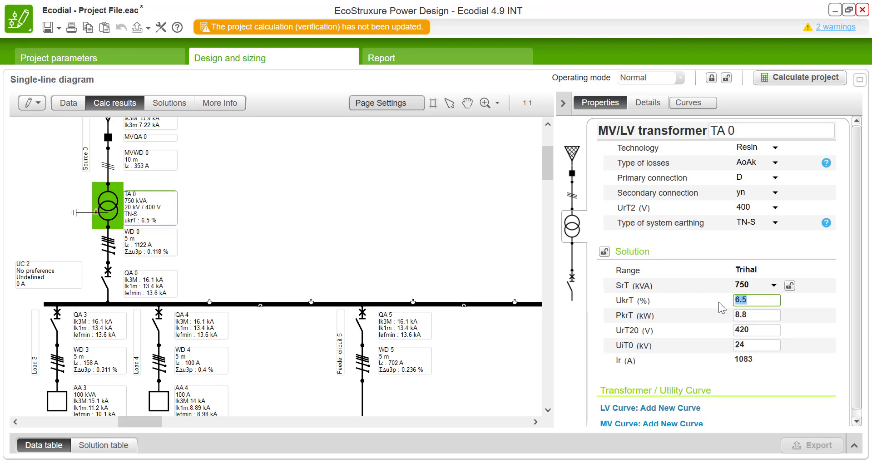
Step: Enter 4 for UkrT (%) and 6 for PkrT (kW) on TA 0
{"action": "type", "text": "4"}
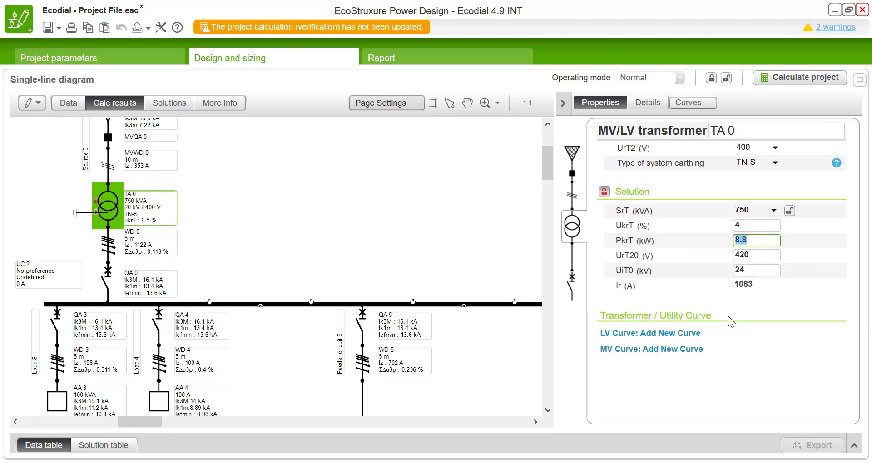
{"action": "type", "text": "6"}
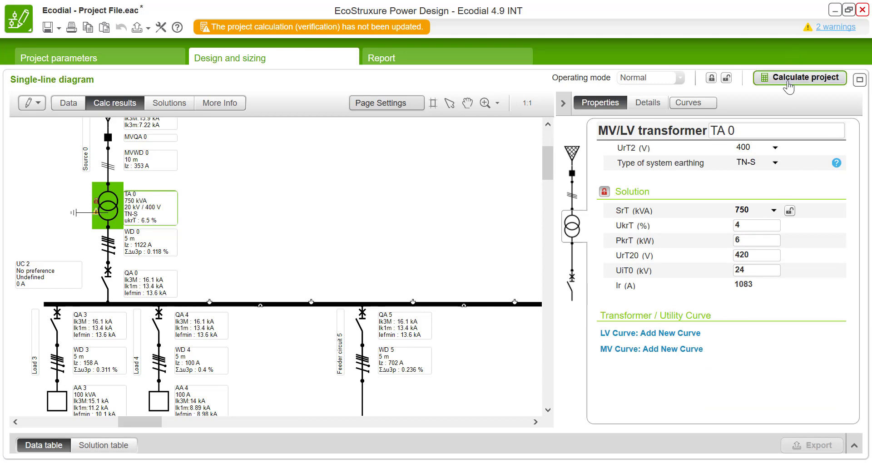
{"action": "left_click", "coordinate": [800, 77]}
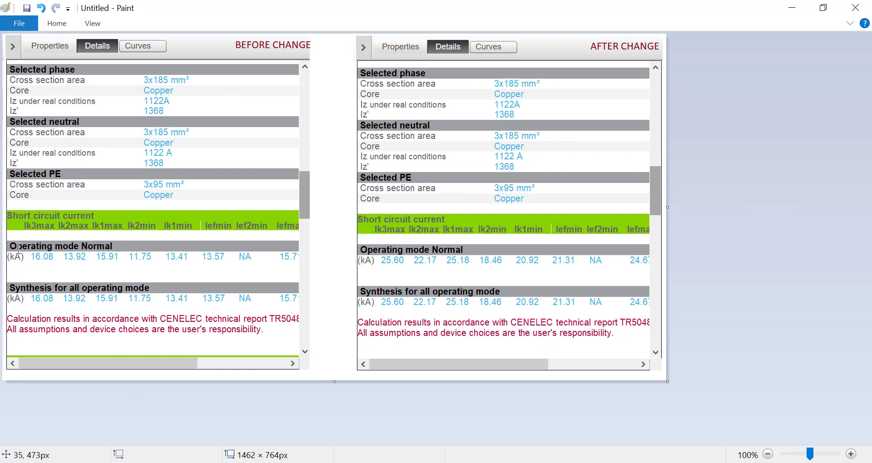
{"action": "mouse_move", "coordinate": [51, 267]}
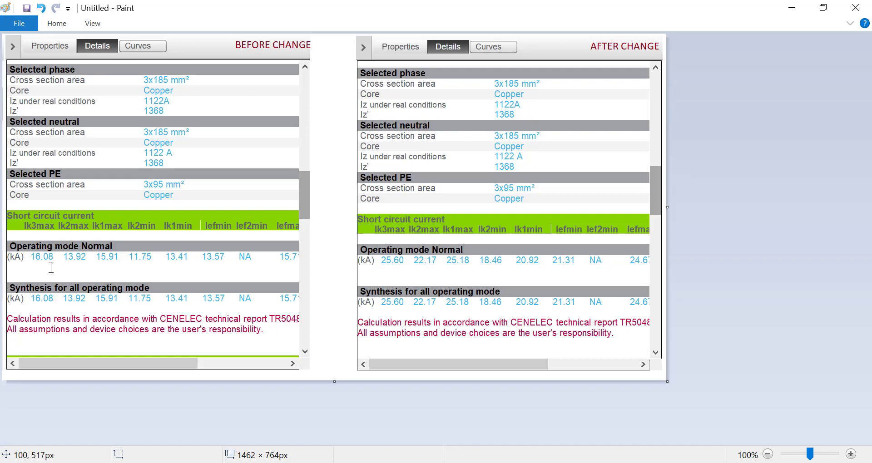